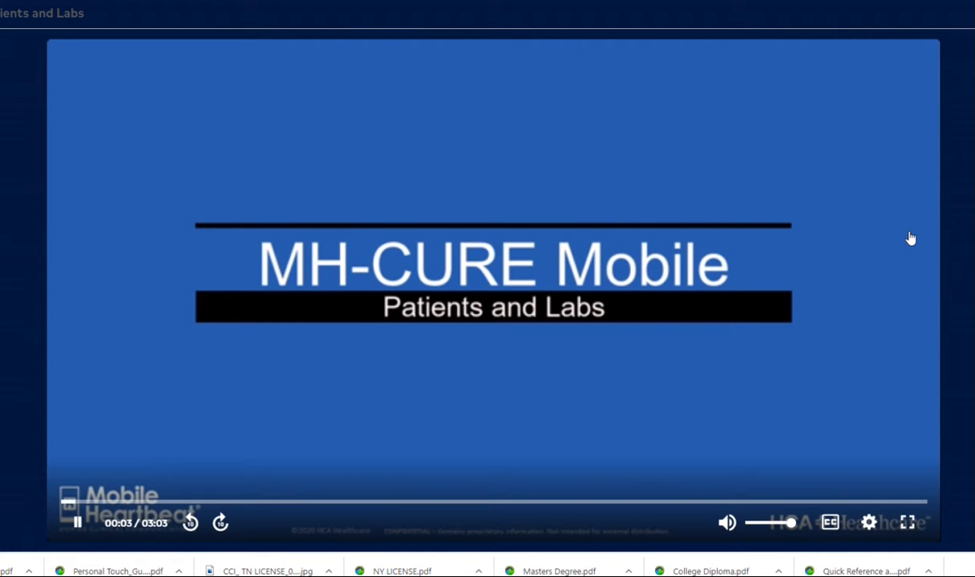
pyautogui.moveTo(910, 238)
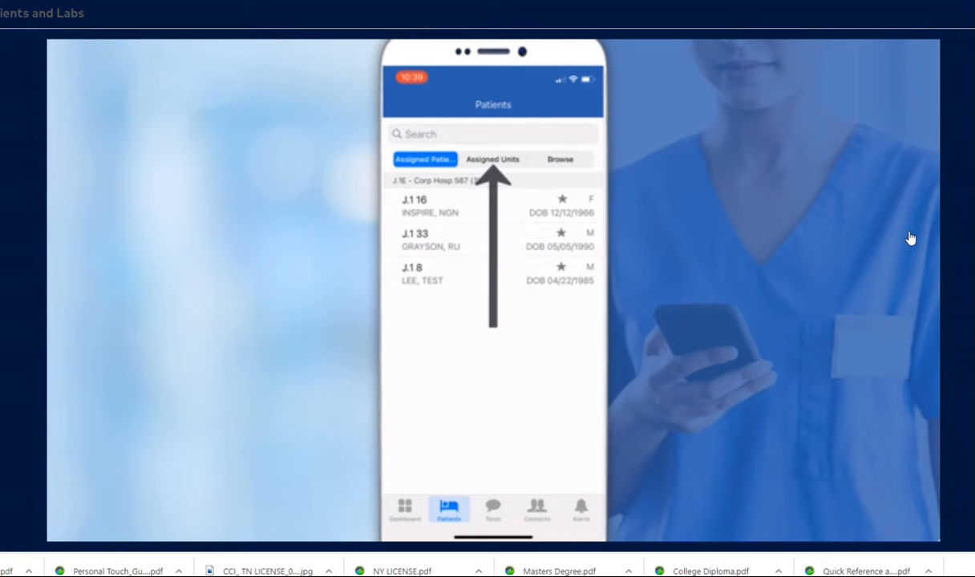
# Open patient J.1 10 from Assigned Units and try the Assigned to me toggle.
pyautogui.click(493, 159)
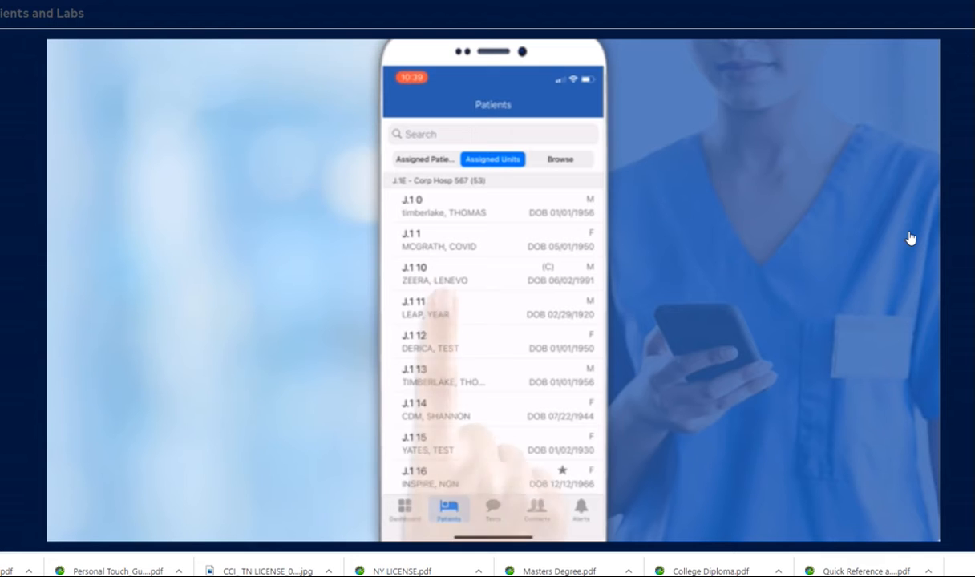
pyautogui.click(492, 274)
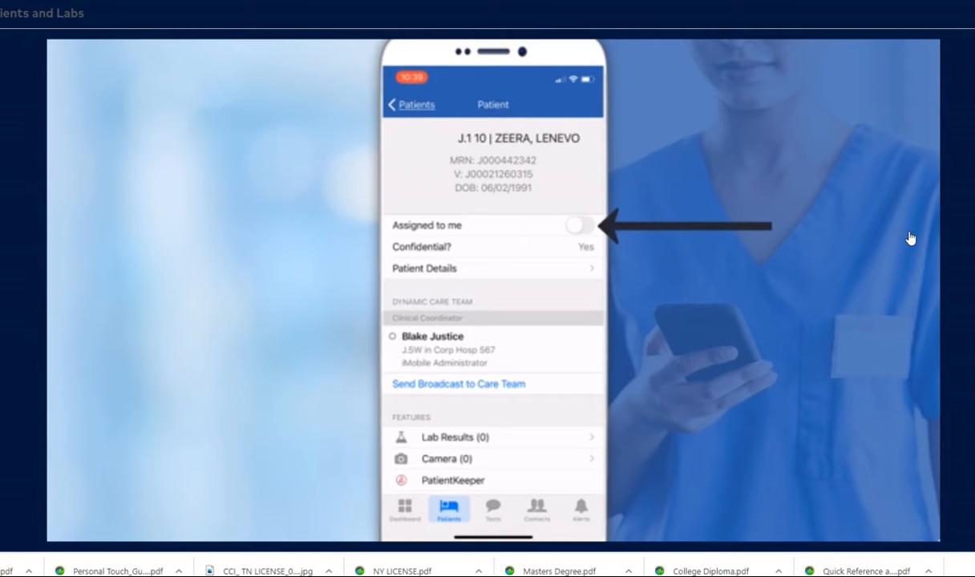
pyautogui.click(580, 226)
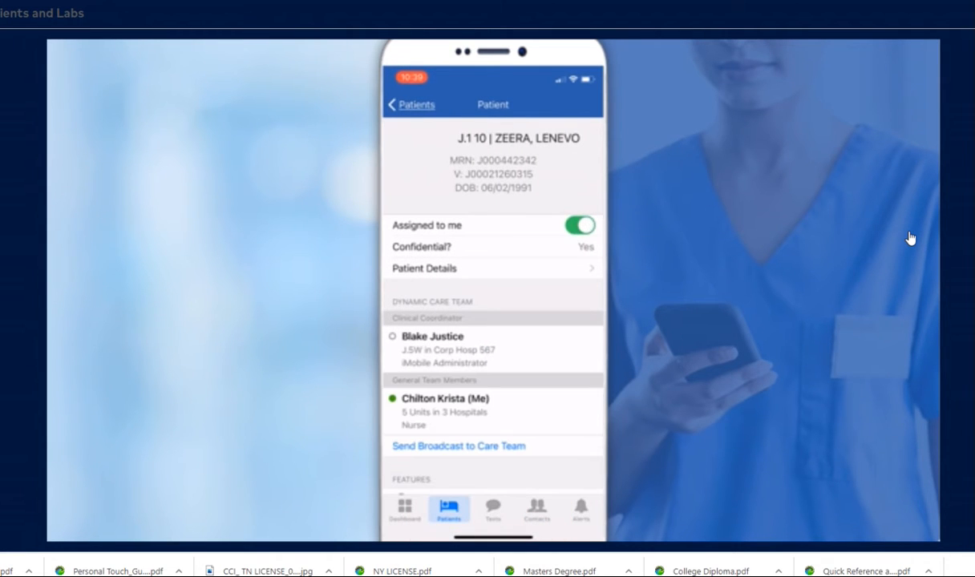
pyautogui.click(412, 104)
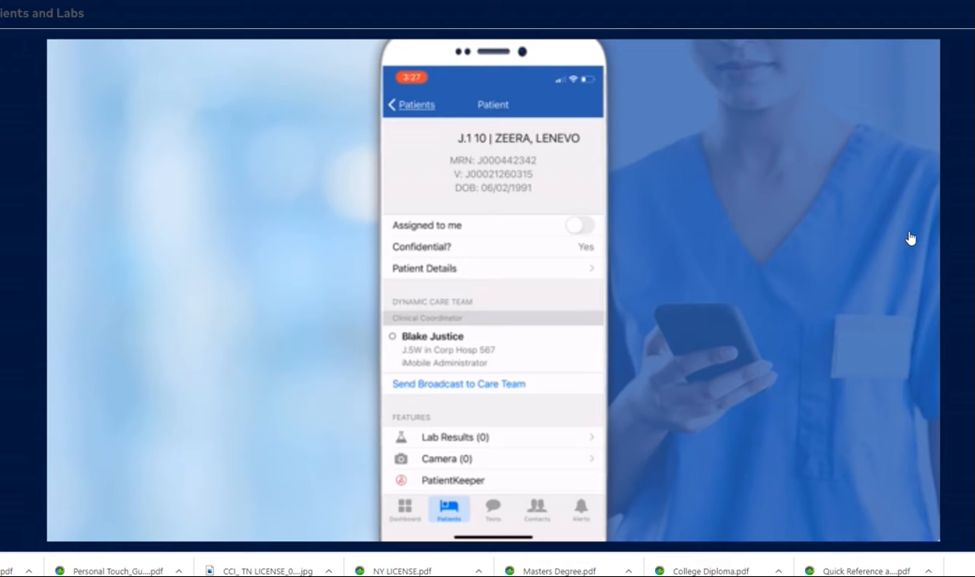
pyautogui.click(493, 269)
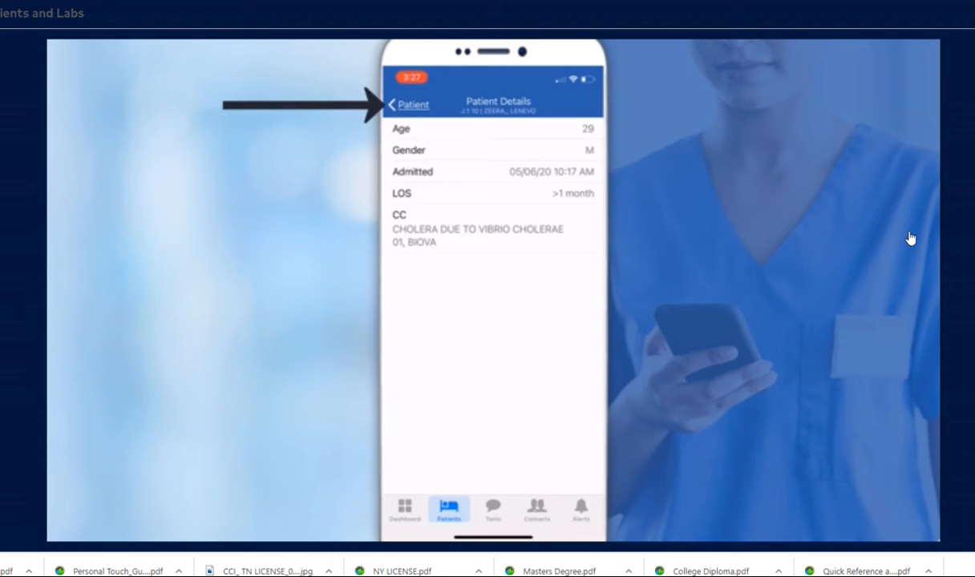
pyautogui.click(409, 104)
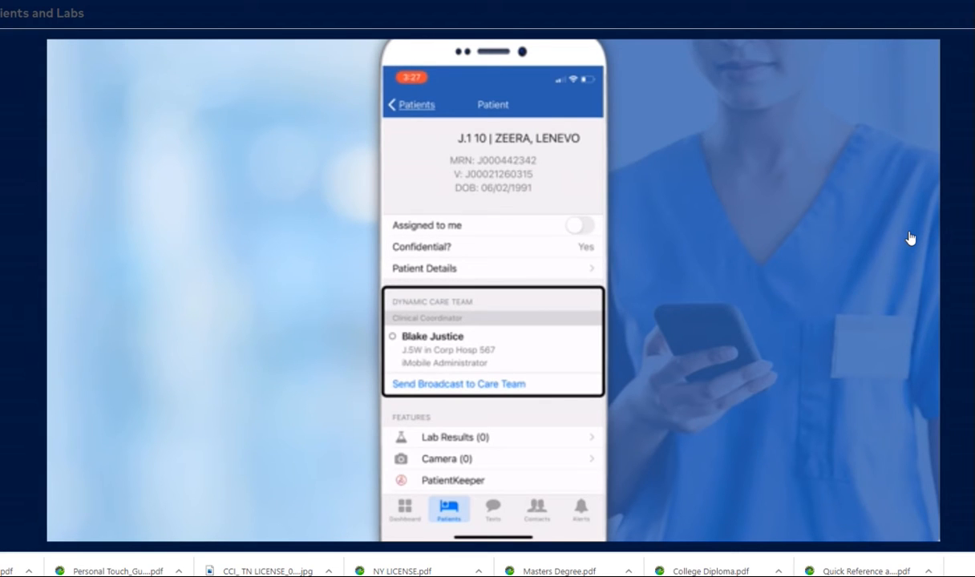
# Open another patient's record showing two care team members and Lab Results (1).
pyautogui.click(432, 336)
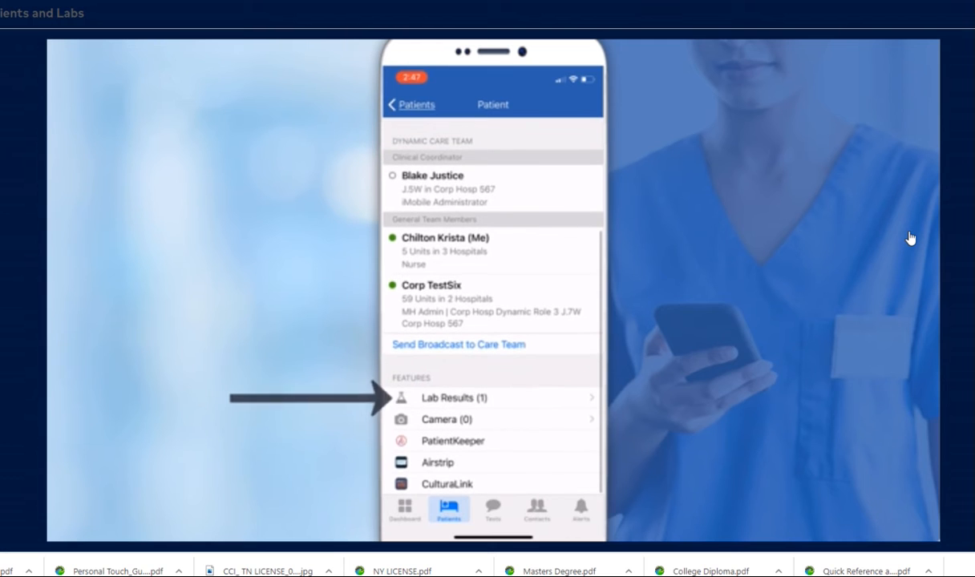
# View the POTASSIUM lab item: 4.0 mEq/L, reference range 3.5–5.0, with lab site notes.
pyautogui.click(454, 397)
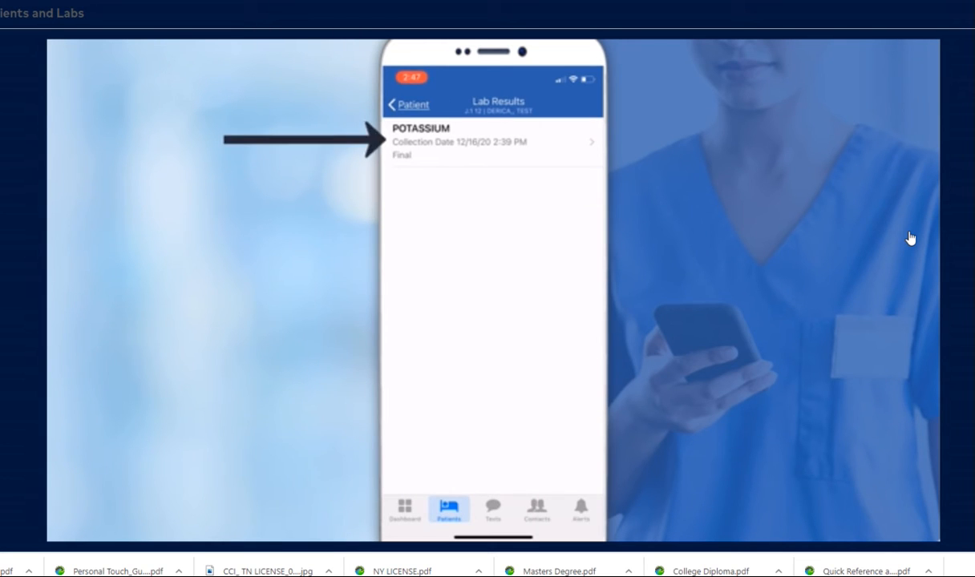
pyautogui.click(493, 141)
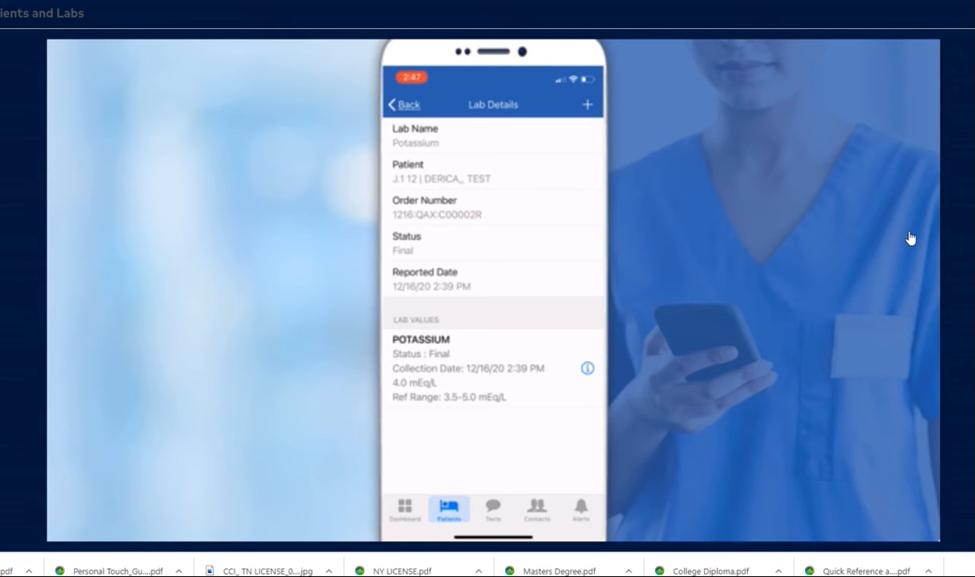
pyautogui.click(493, 359)
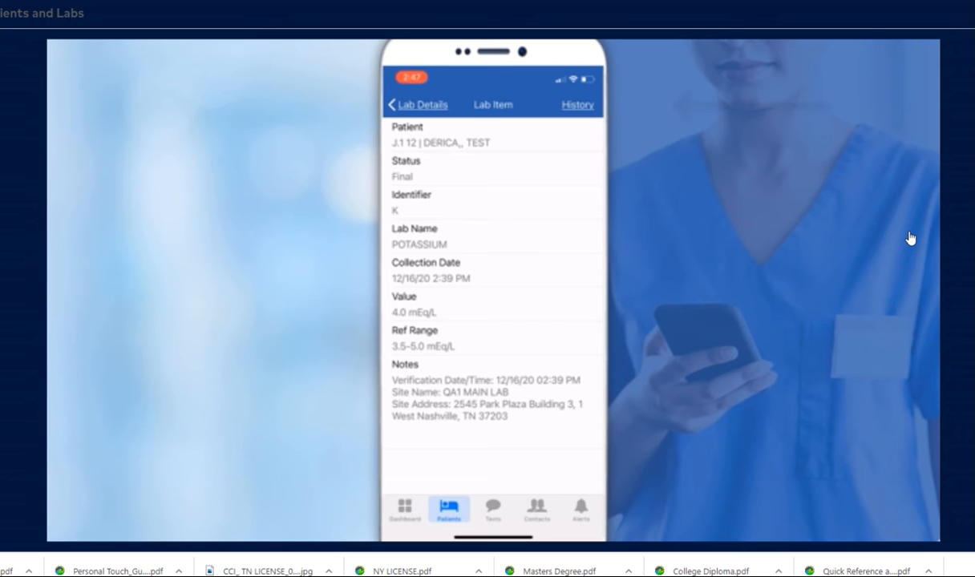
# Review the potassium Lab History chart, then return to Lab Details.
pyautogui.click(577, 105)
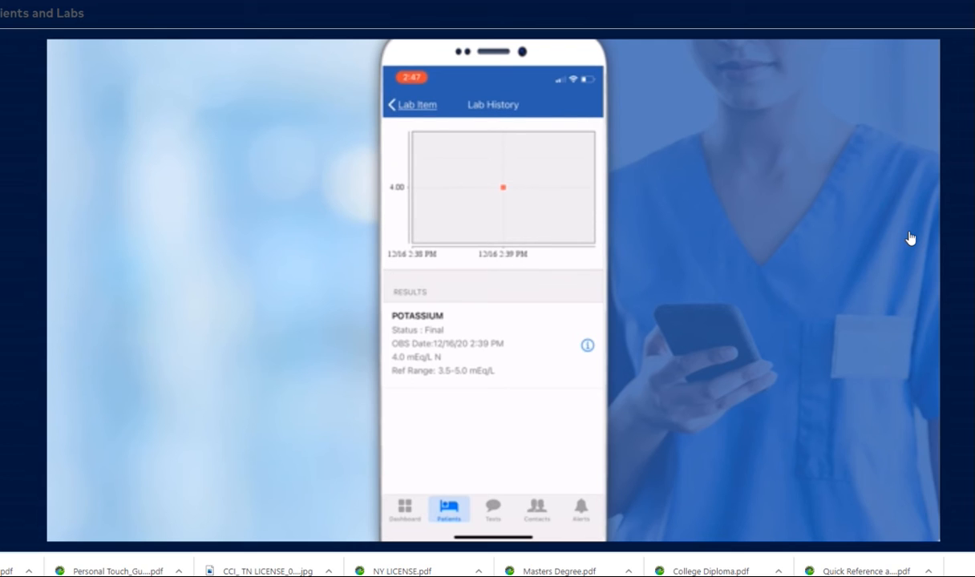
pyautogui.click(587, 345)
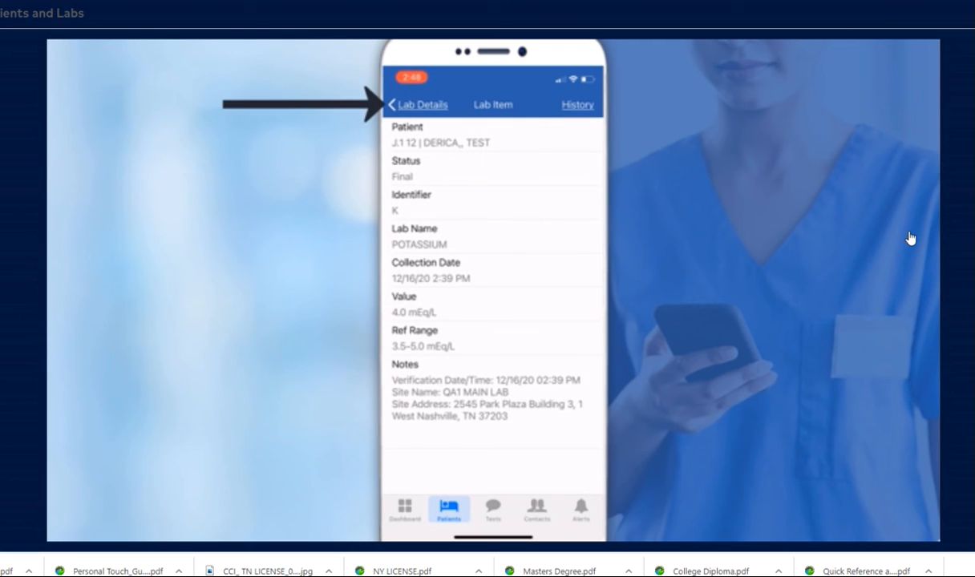
pyautogui.click(420, 105)
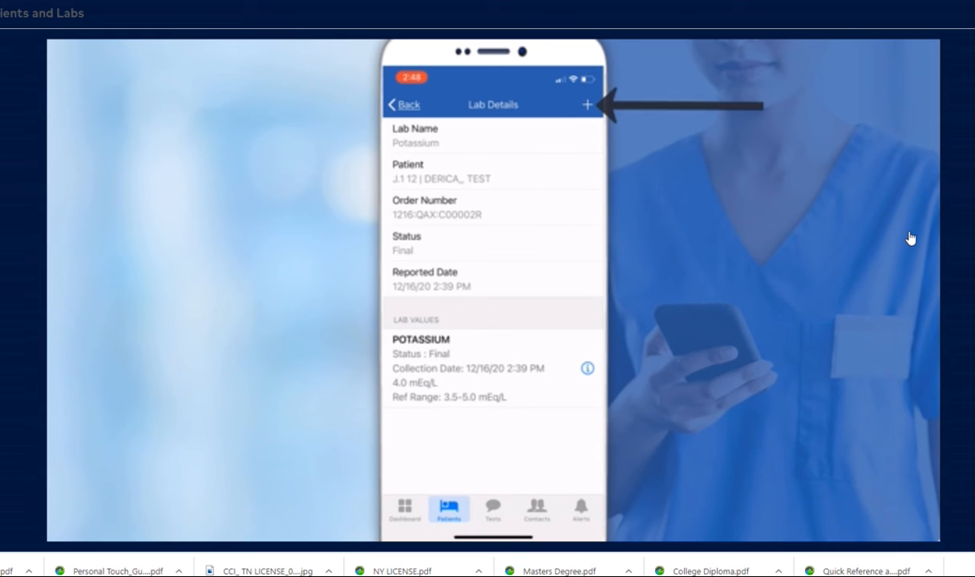
# Send the potassium result to a care team member and acknowledge the OK confirmation.
pyautogui.click(587, 105)
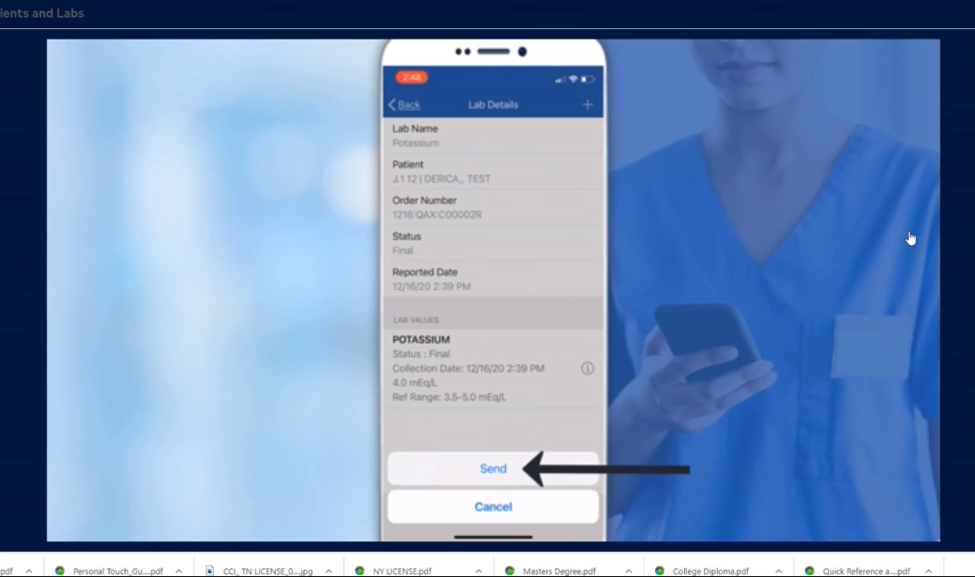
pyautogui.click(493, 469)
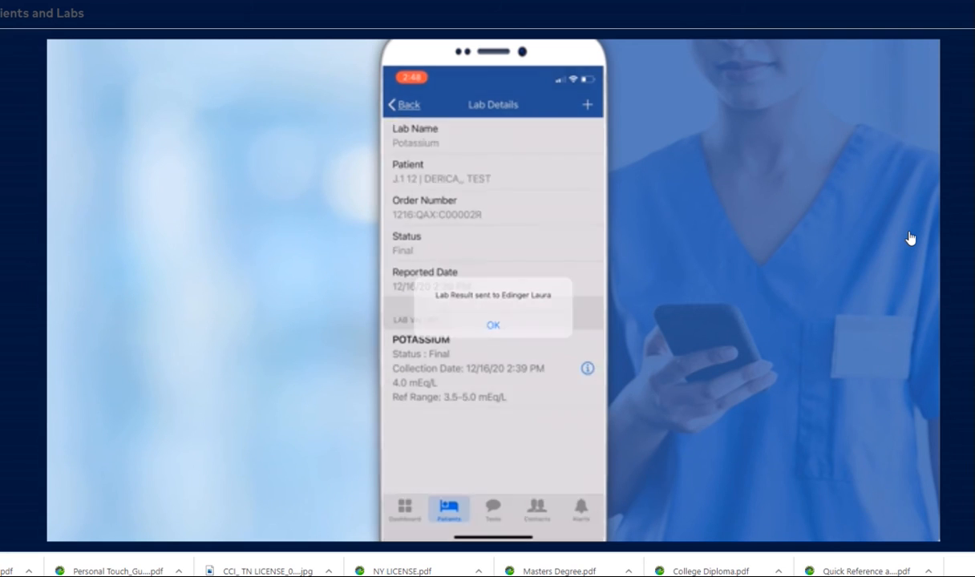
pyautogui.click(492, 324)
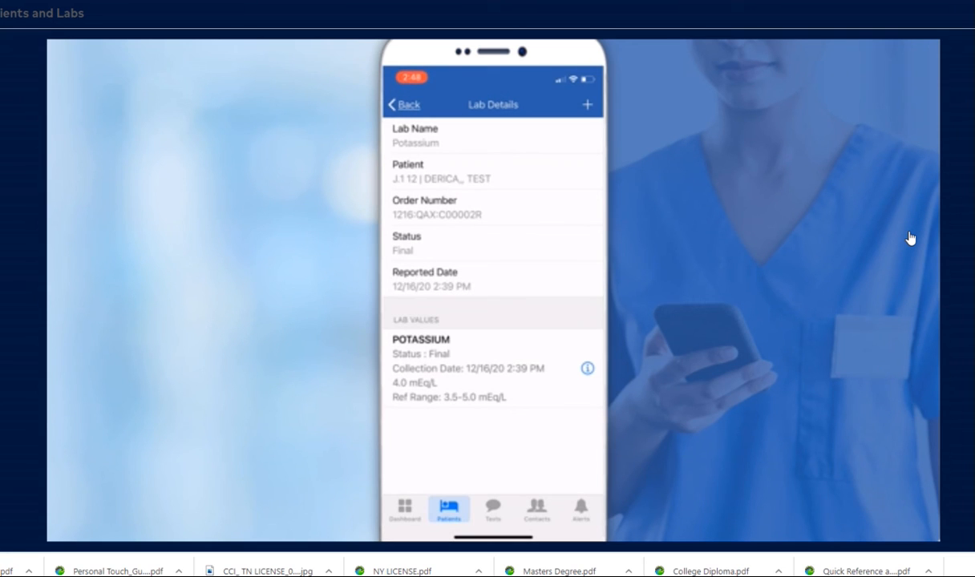